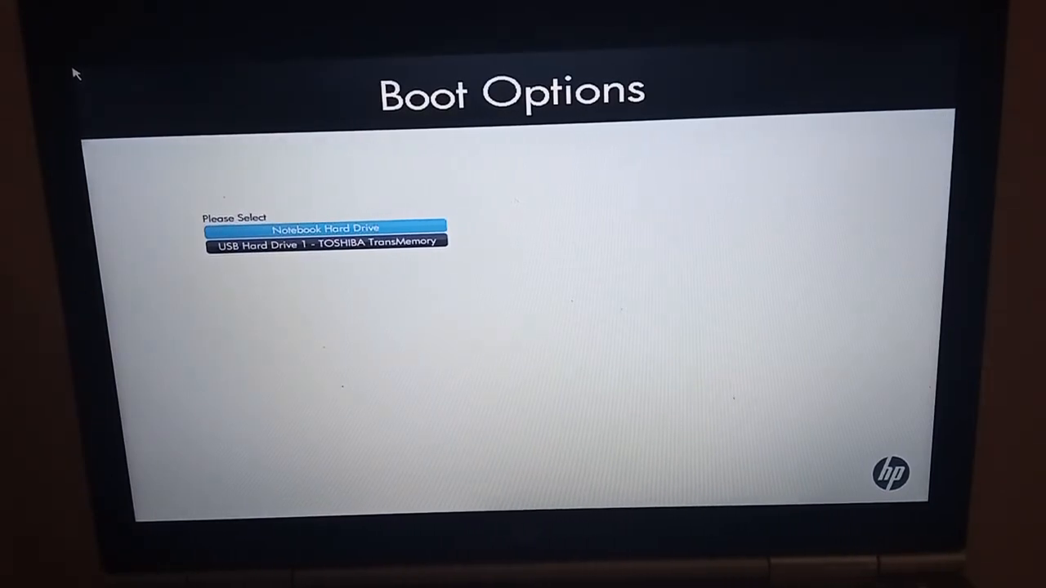
Step: Boot the laptop from the USB Hard Drive 1 - TOSHIBA TransMemory entry
key("Down")
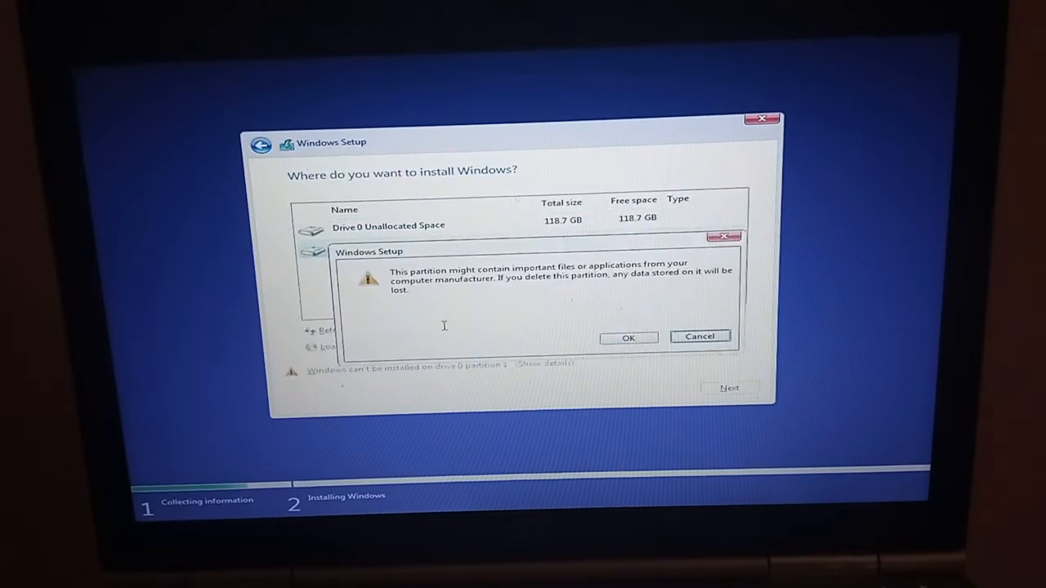
Step: Confirm deleting the manufacturer partition so Windows installs onto Drive 0 unallocated space
left_click(628, 337)
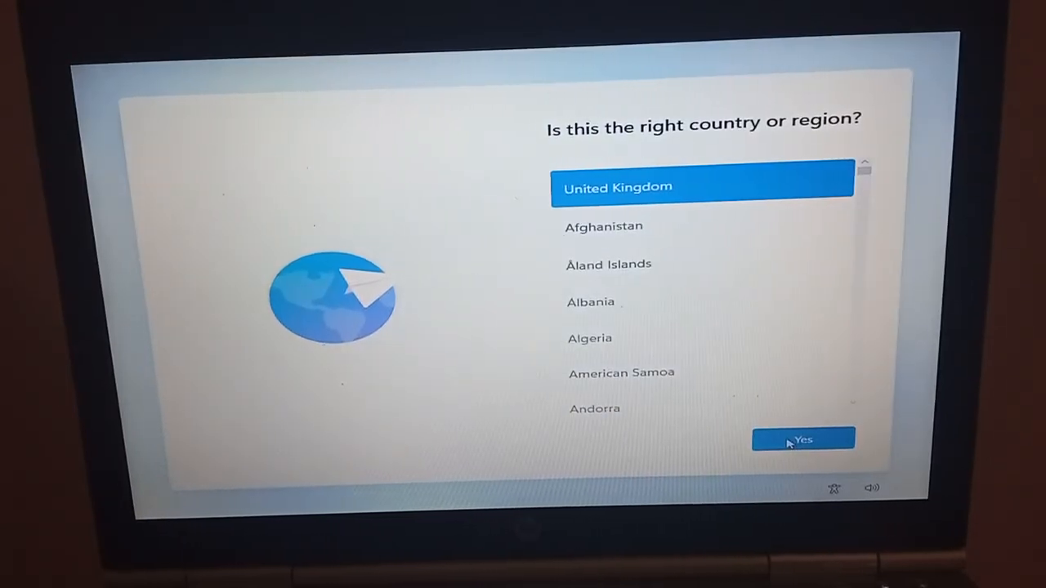
Step: Accept United Kingdom as region and keyboard layout, skipping a second layout
left_click(804, 438)
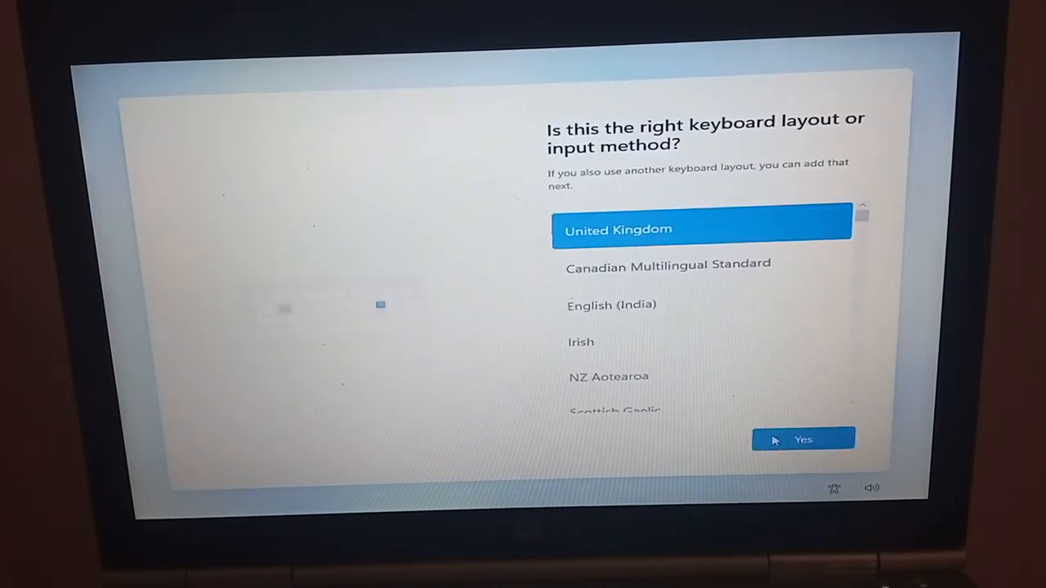
left_click(802, 438)
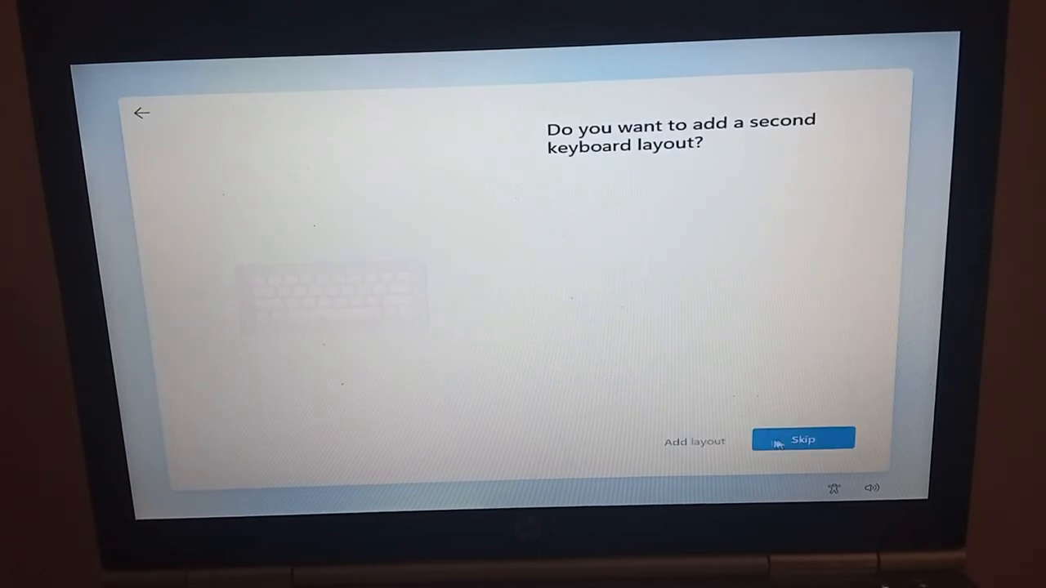
left_click(802, 438)
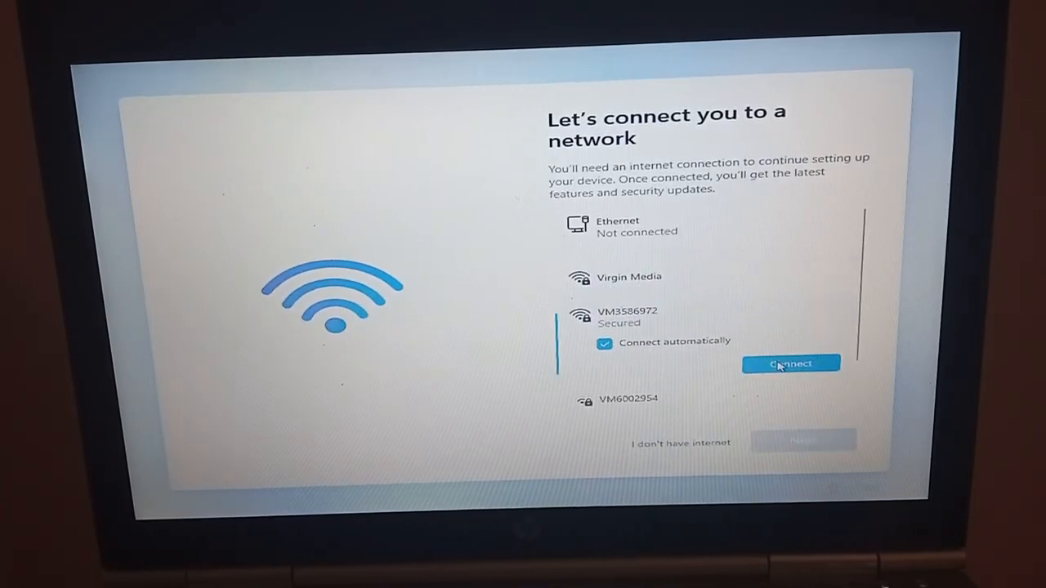
Step: Connect to the secured VM3586972 Wi-Fi network with its security key and continue
left_click(789, 363)
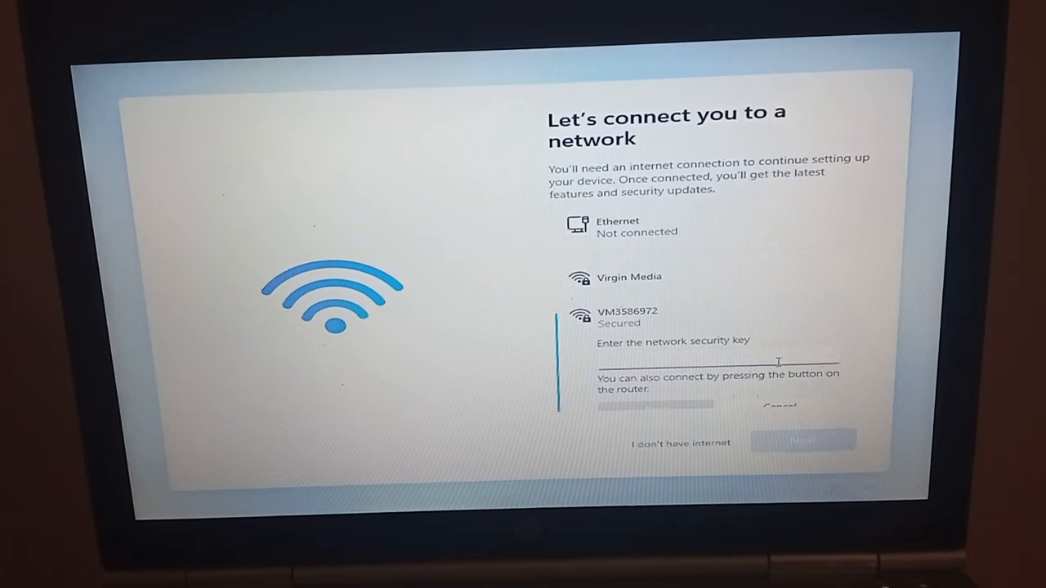
type("•••")
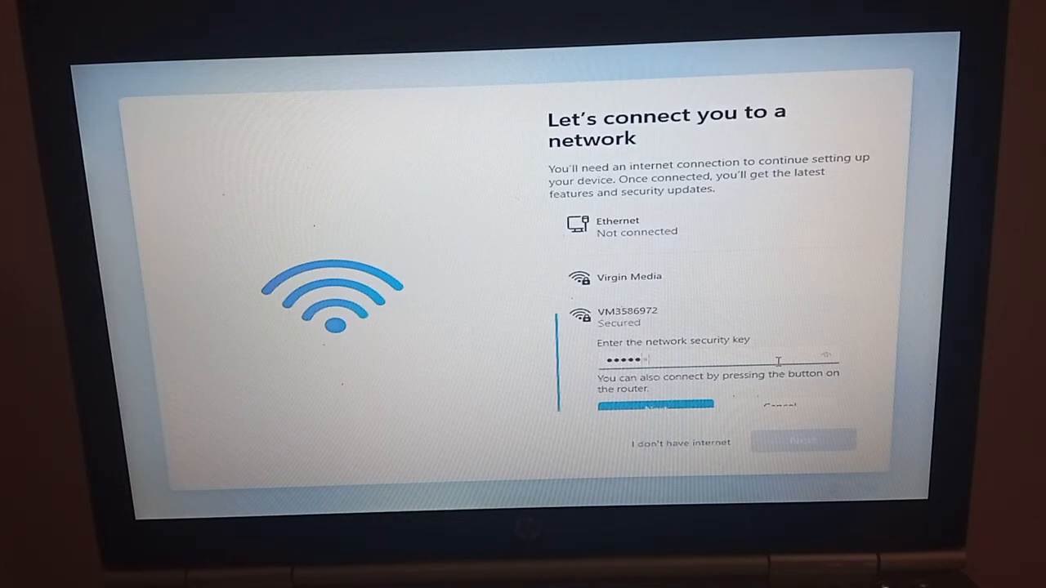
type("••")
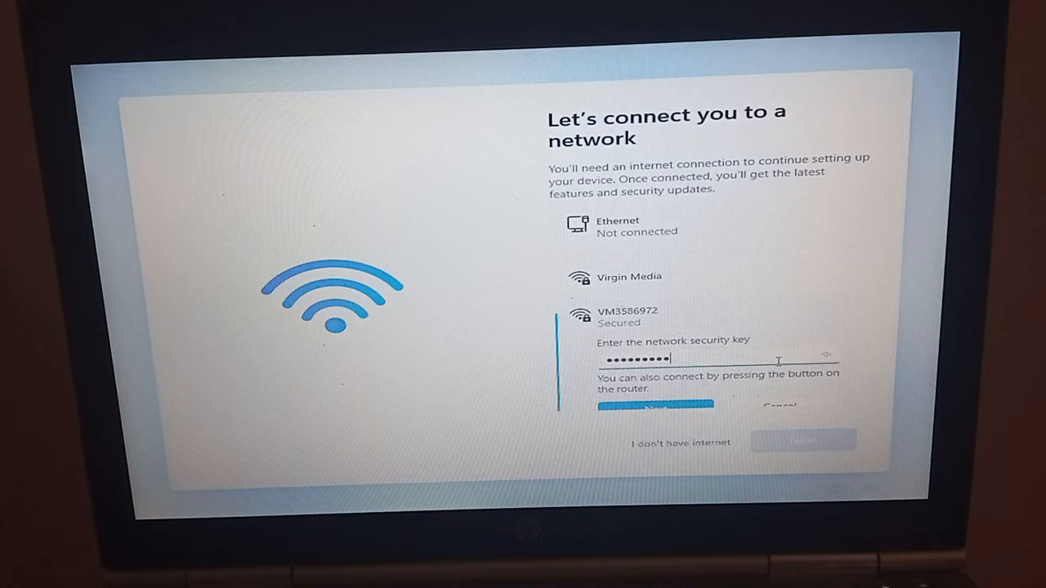
type("••")
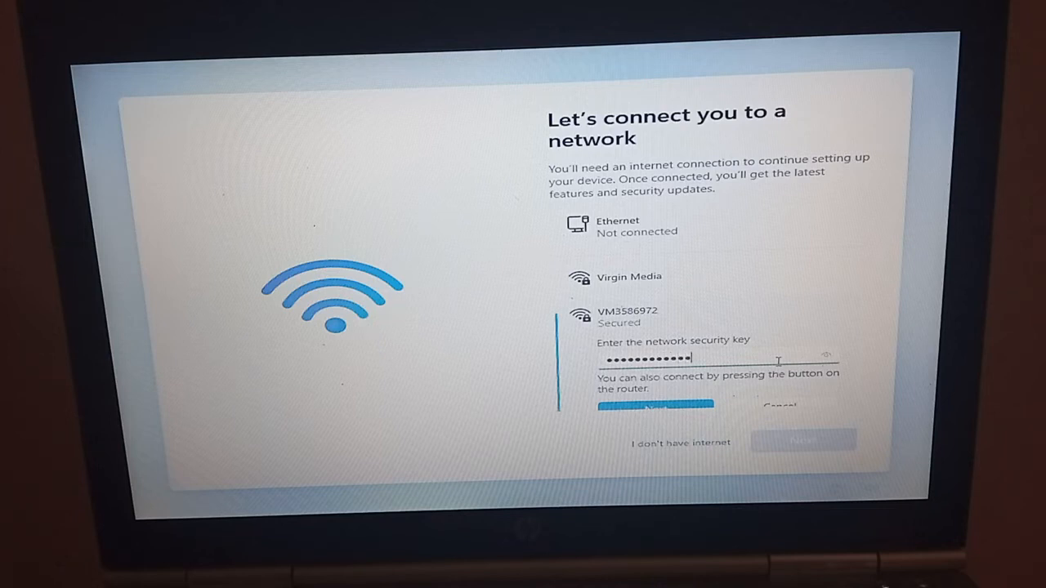
left_click(657, 406)
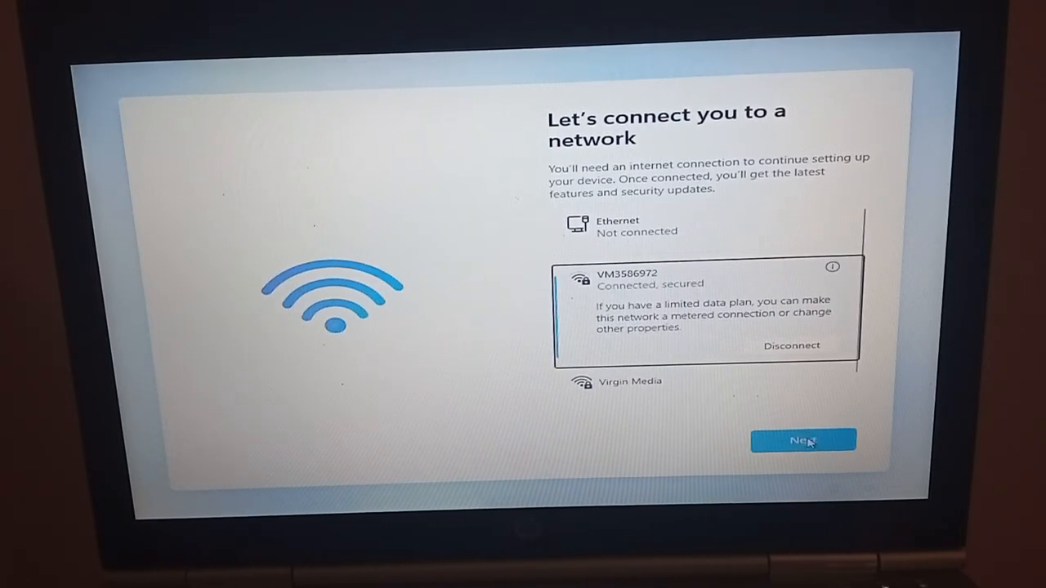
left_click(802, 440)
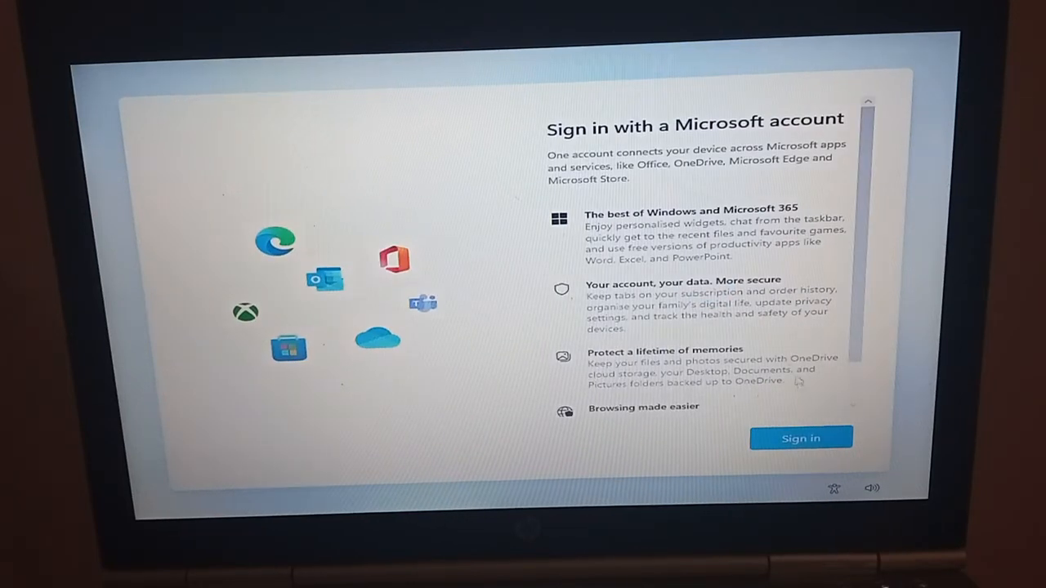
left_click(801, 438)
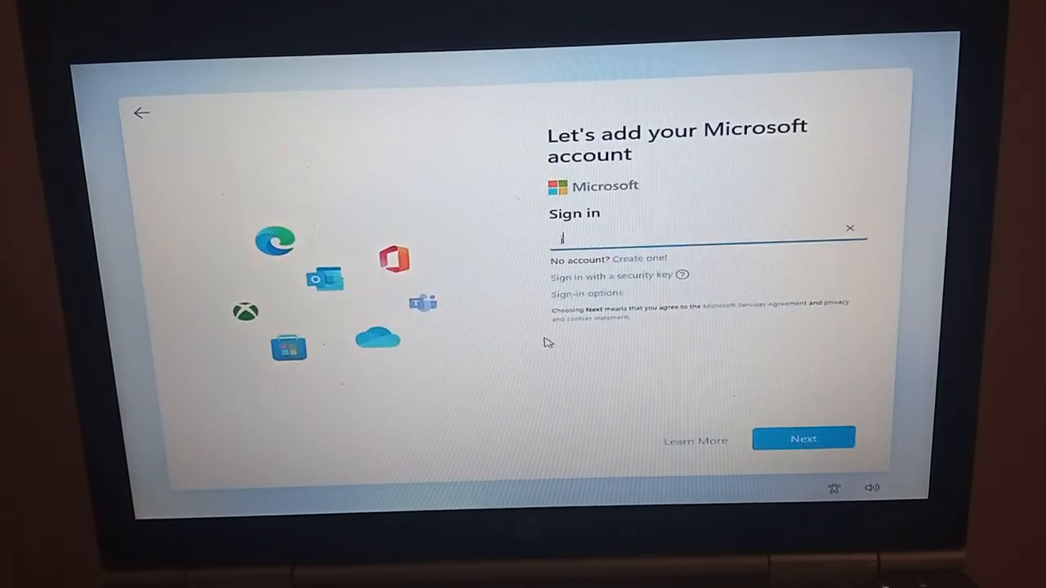
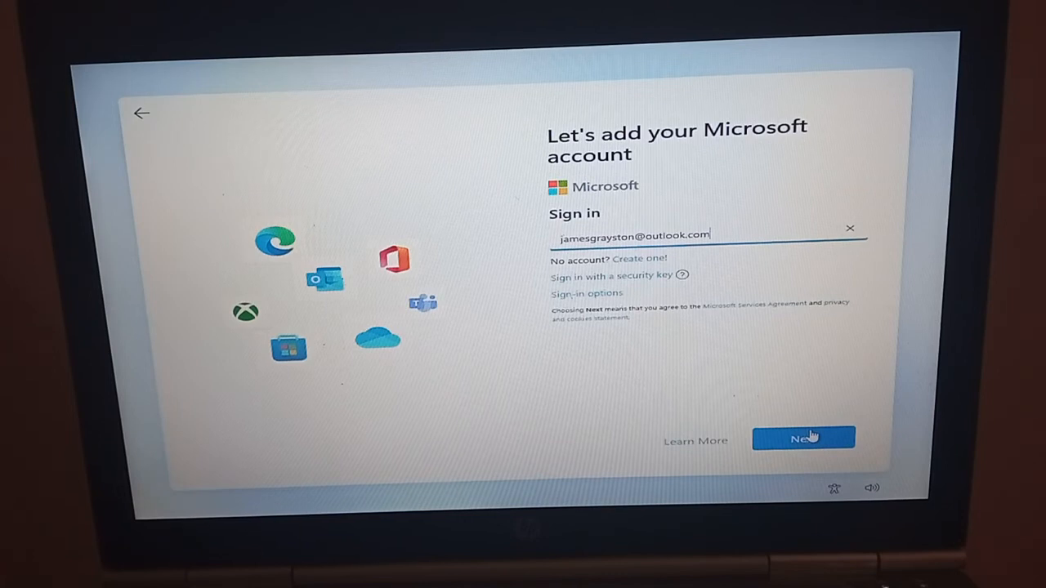
left_click(804, 438)
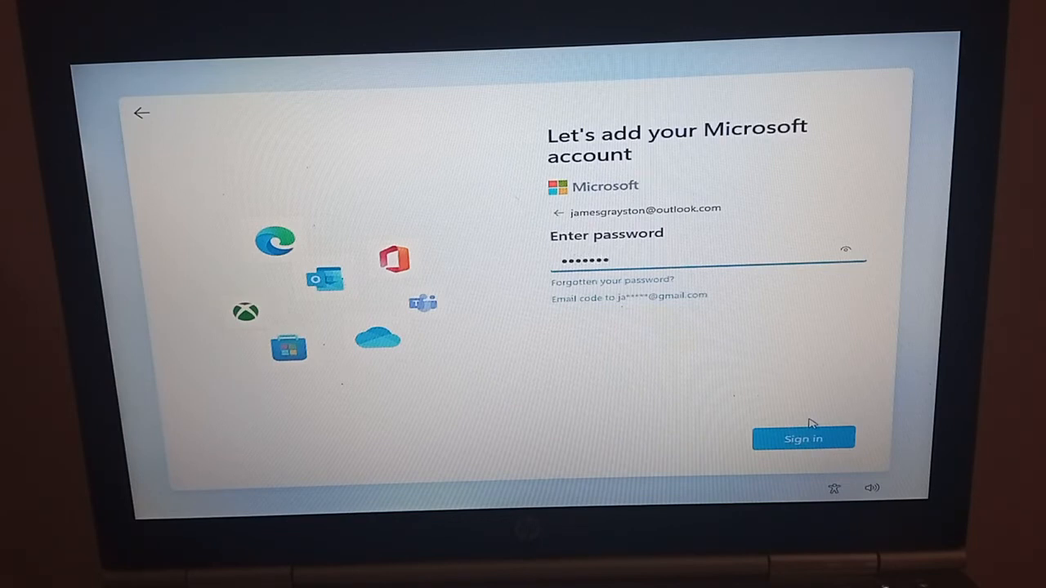
left_click(804, 438)
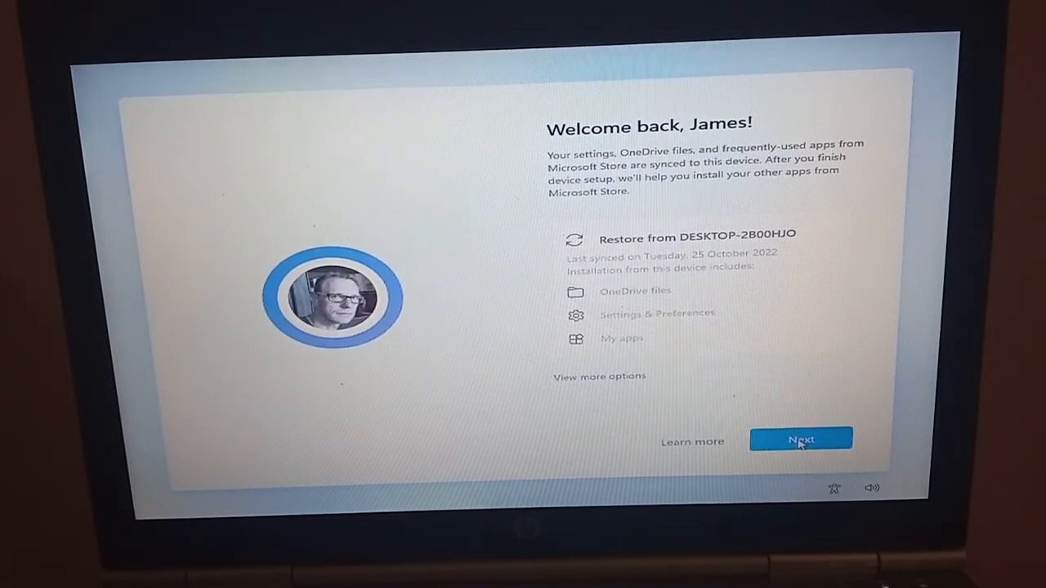
Step: Accept restoring from the previous PC and create a Windows Hello sign-in PIN
left_click(801, 438)
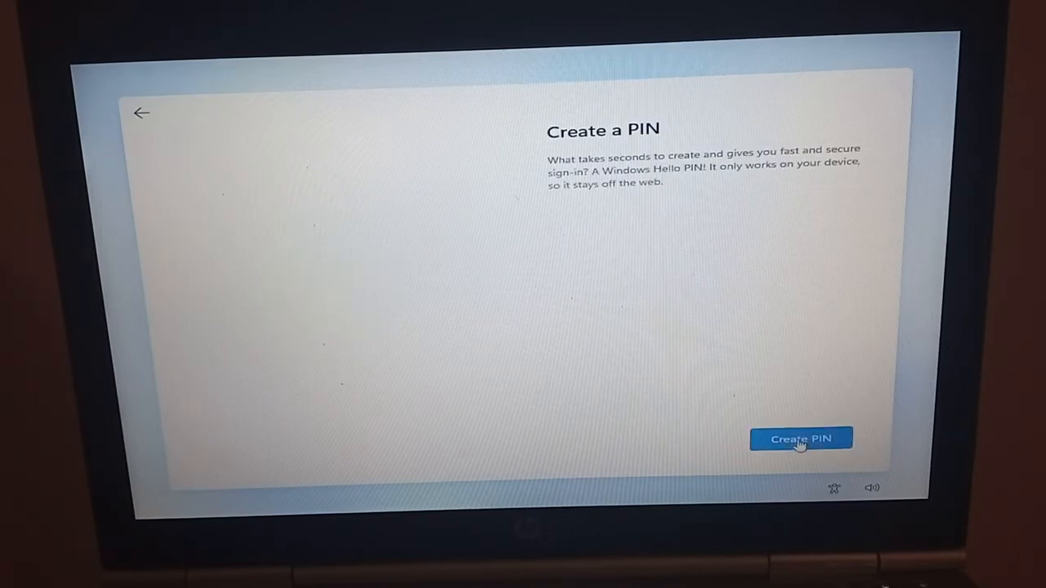
left_click(801, 438)
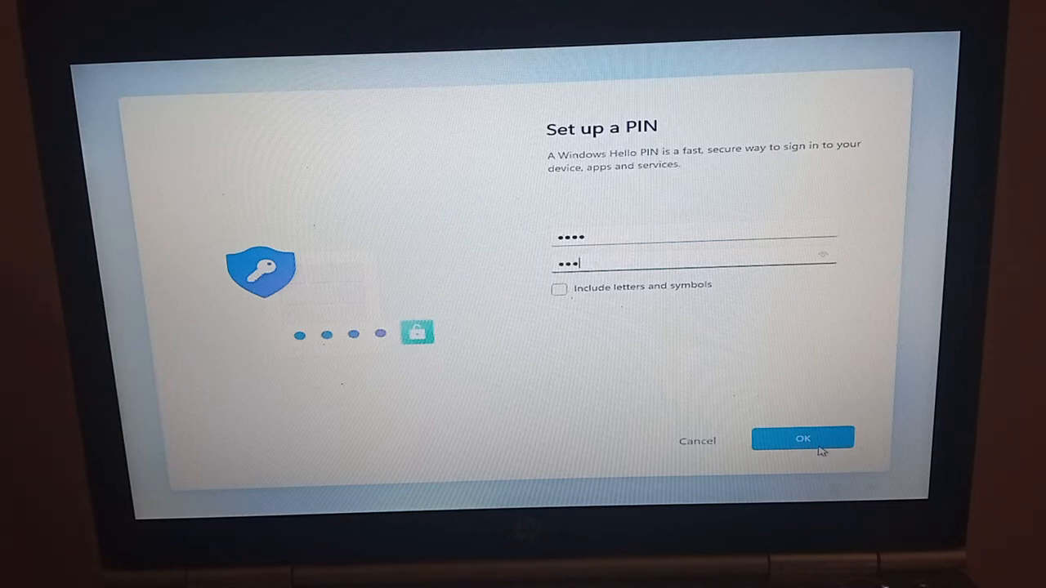
type("4")
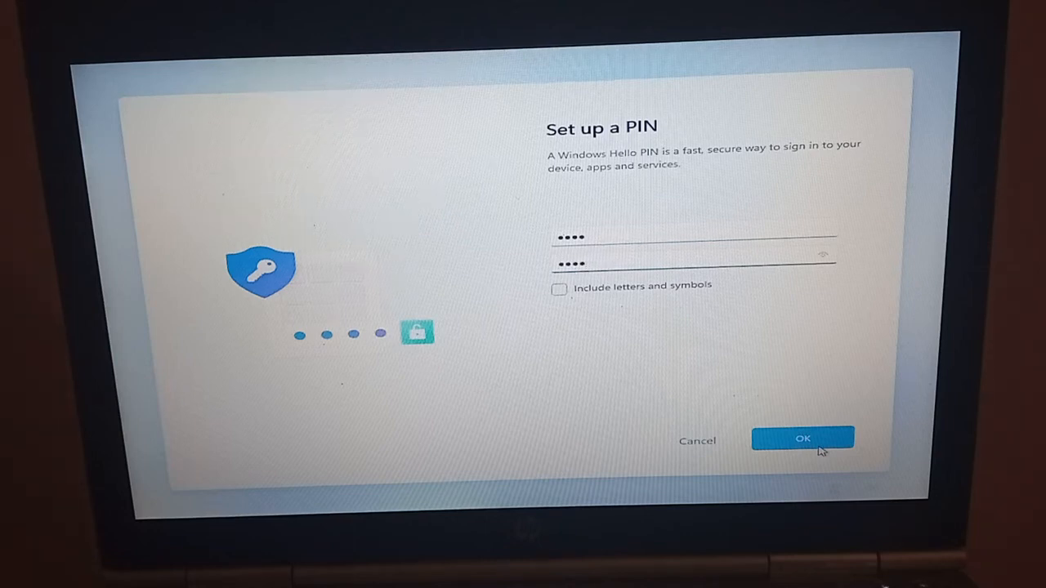
left_click(802, 438)
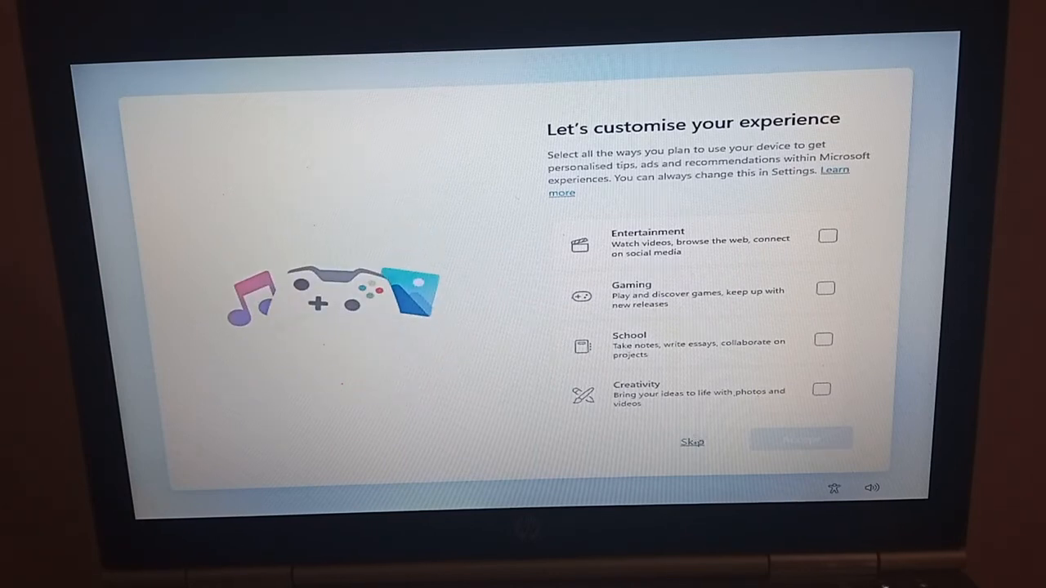
Step: Skip device-use customisation and Android phone linking, keeping files saved only on this PC
left_click(692, 441)
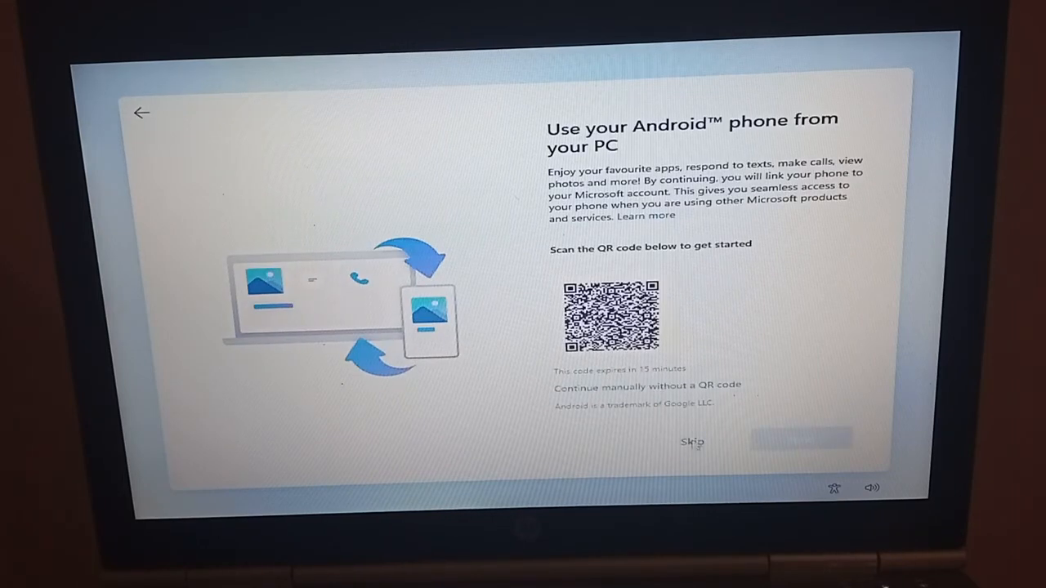
left_click(691, 441)
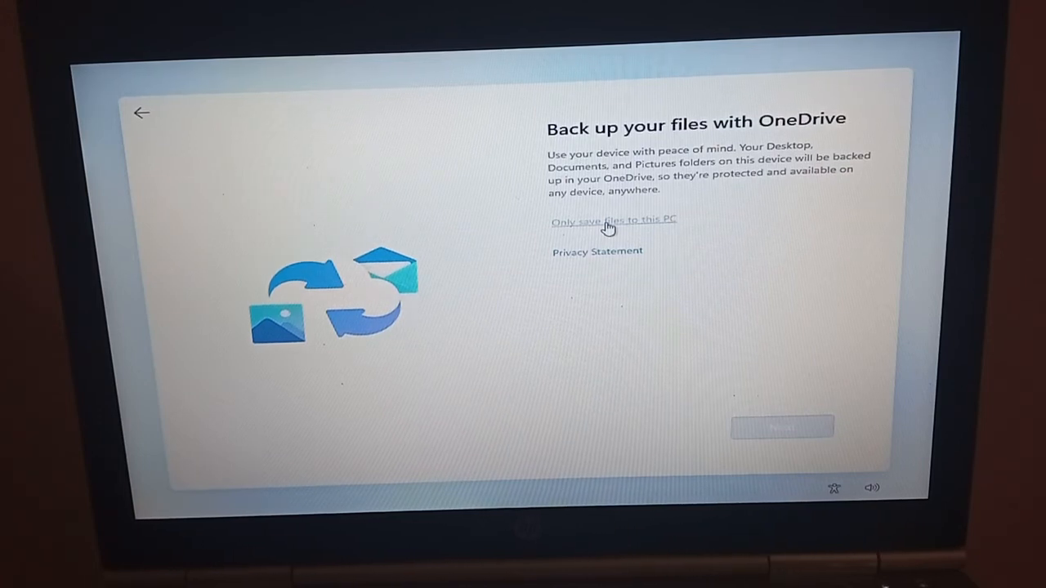
left_click(608, 221)
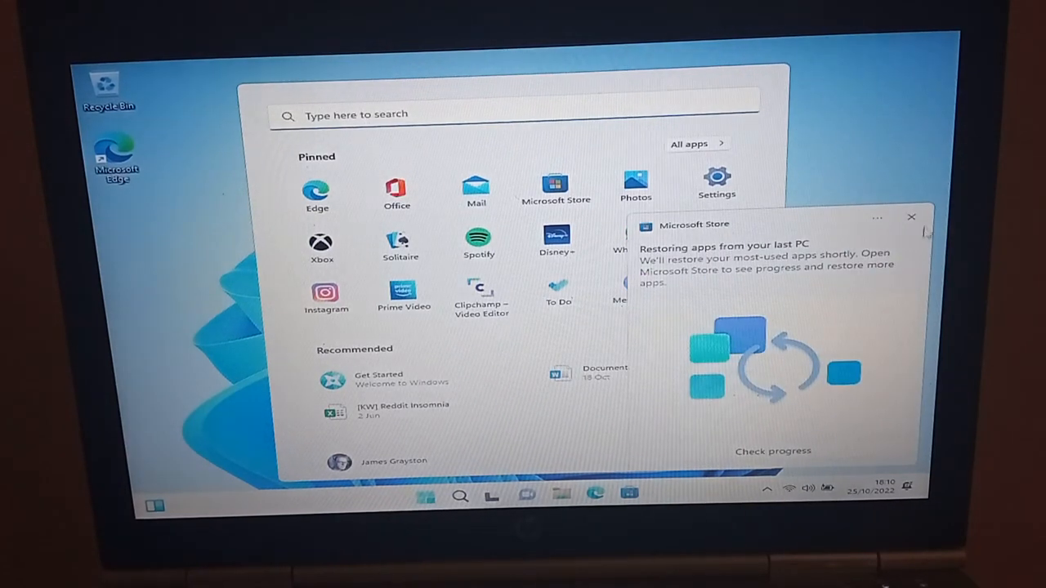
mouse_move(912, 219)
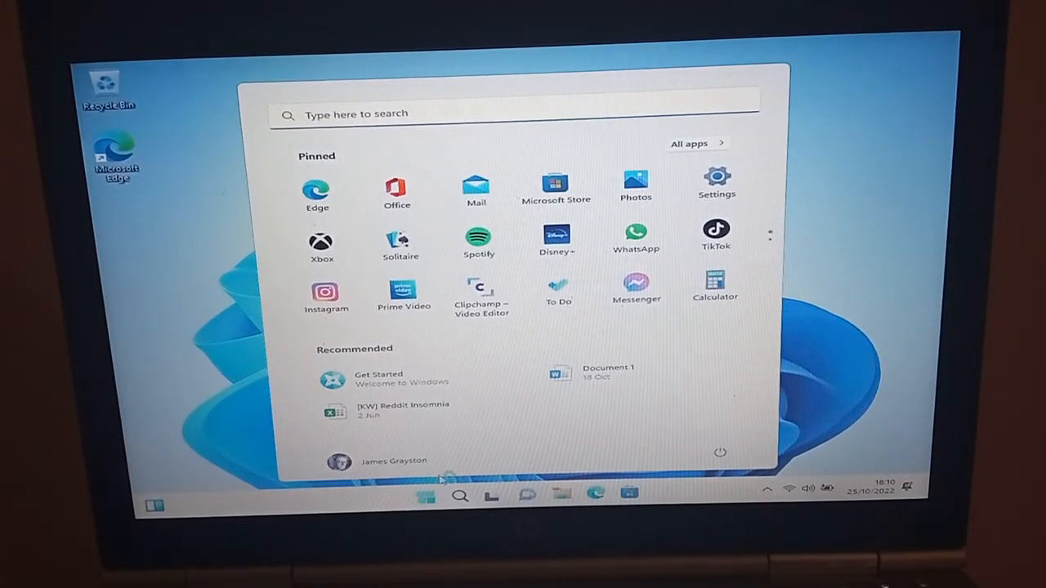
Step: Search 'activated', check Windows 11 Home shows as active, then close Activation settings
left_click(425, 497)
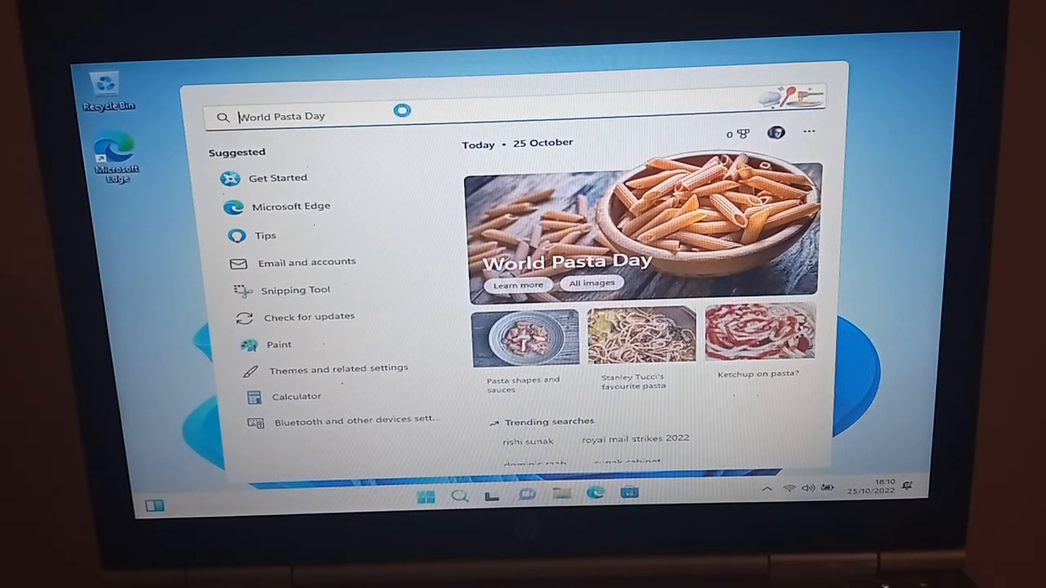
type("activ")
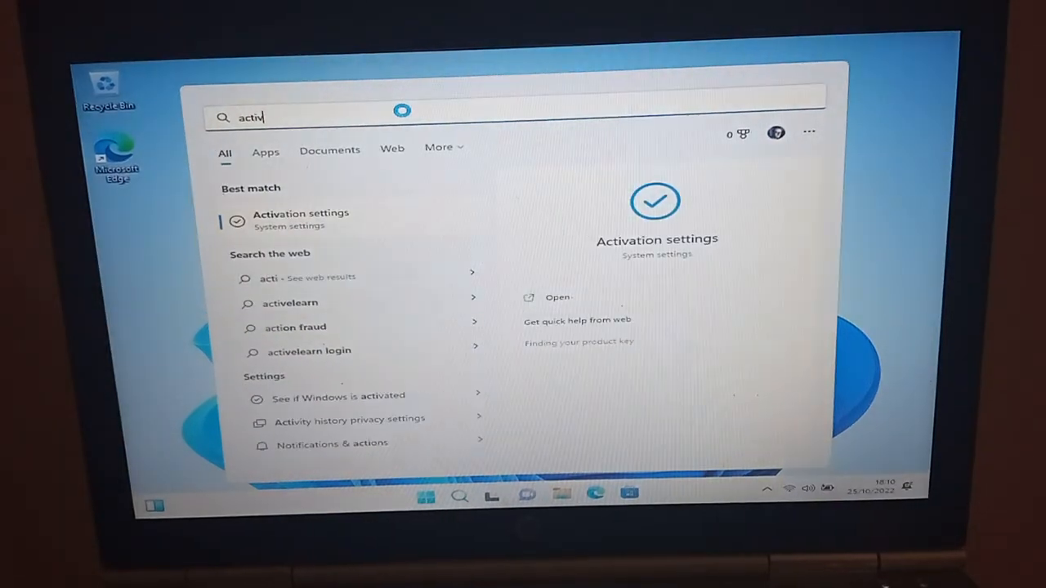
type("ated")
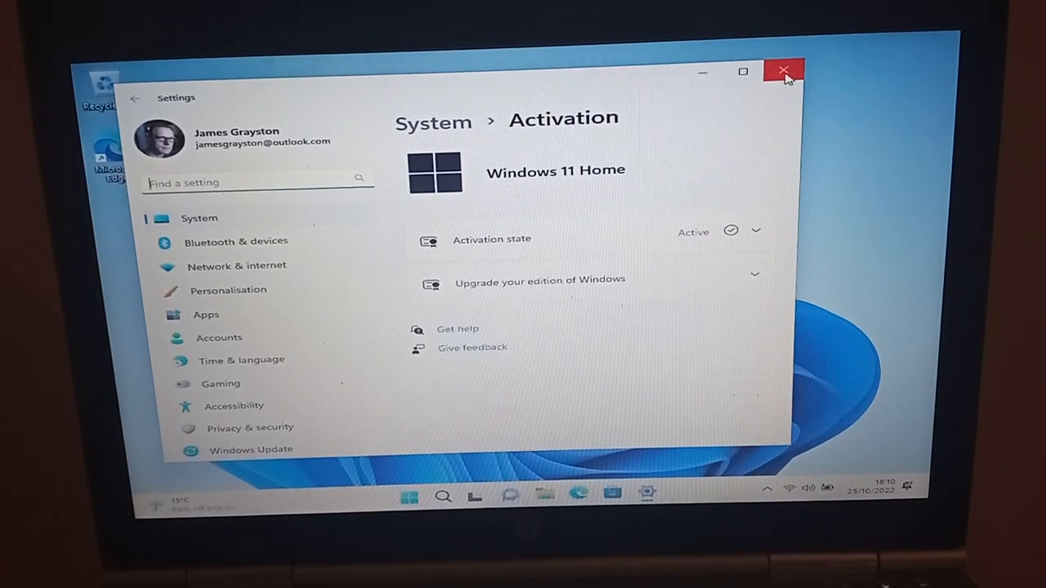
left_click(785, 72)
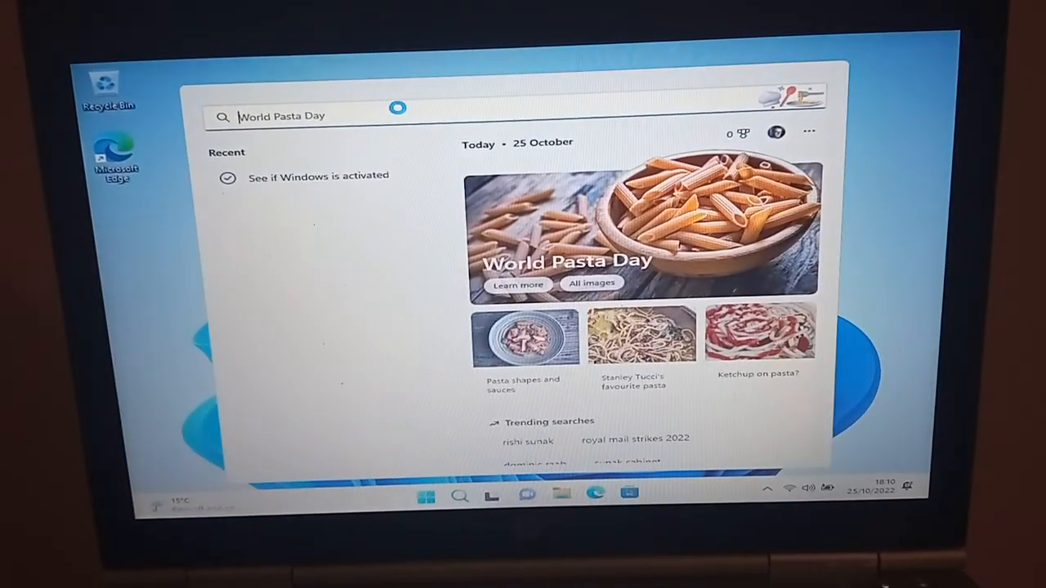
type("updat")
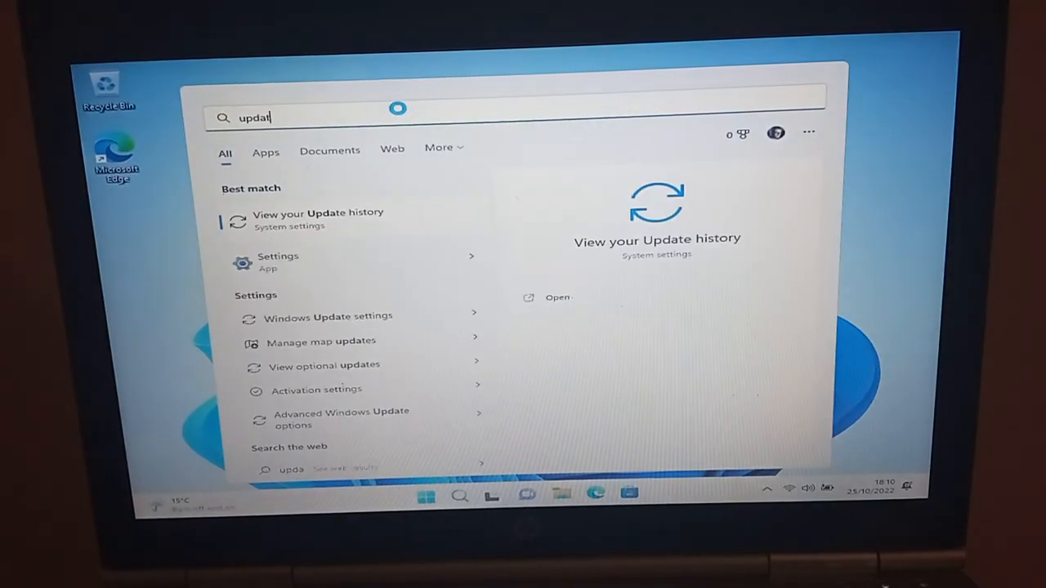
type("e")
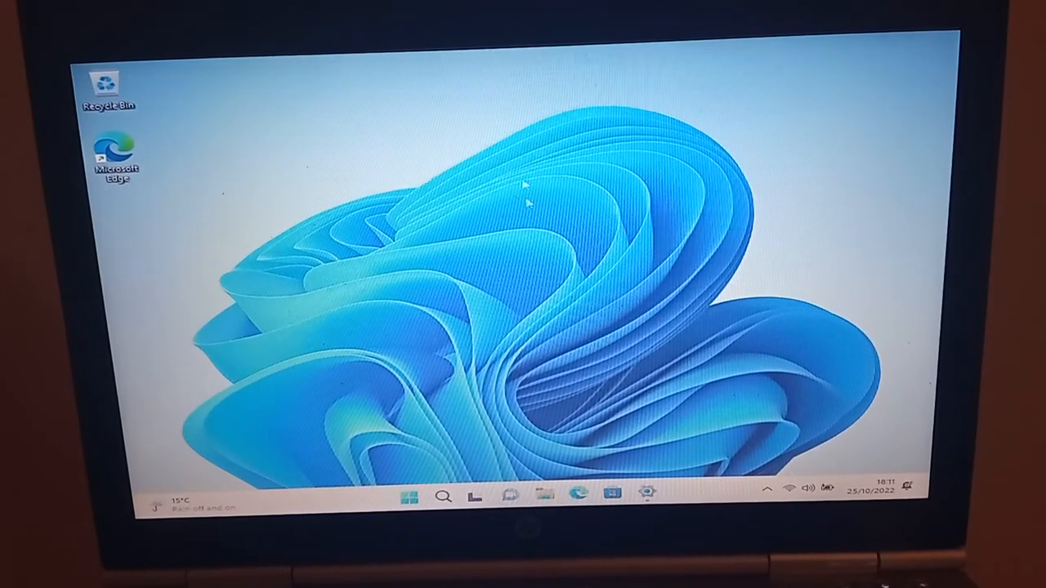
mouse_move(389, 412)
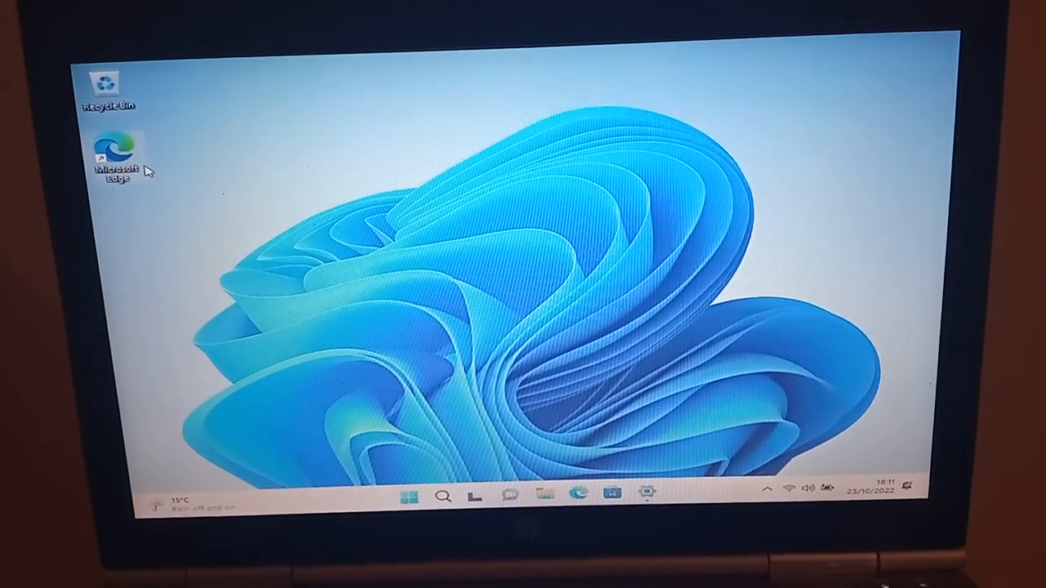
Step: Launch Microsoft Edge from the desktop, then shut the laptop down
double_click(111, 155)
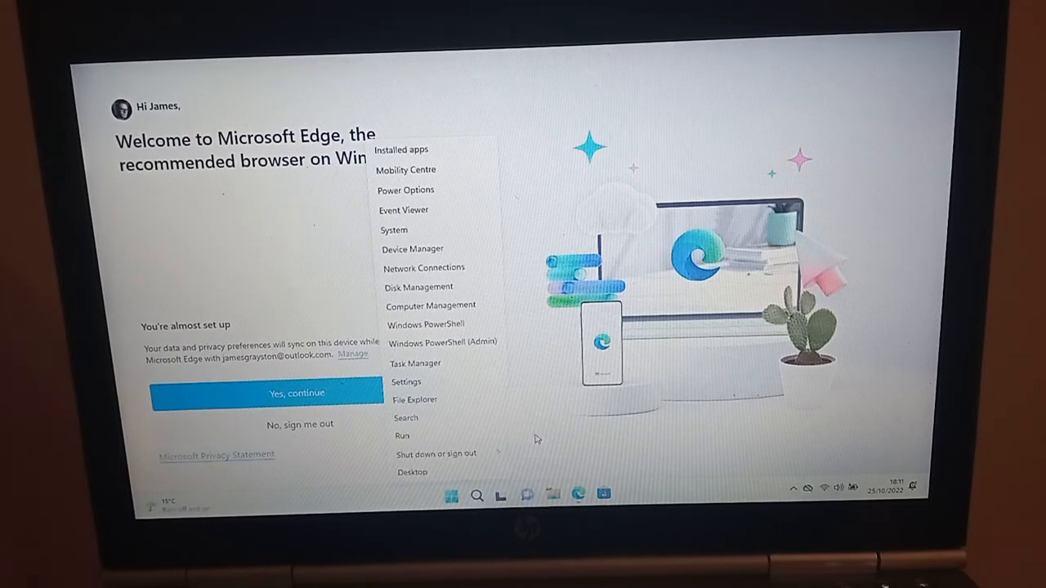
left_click(425, 454)
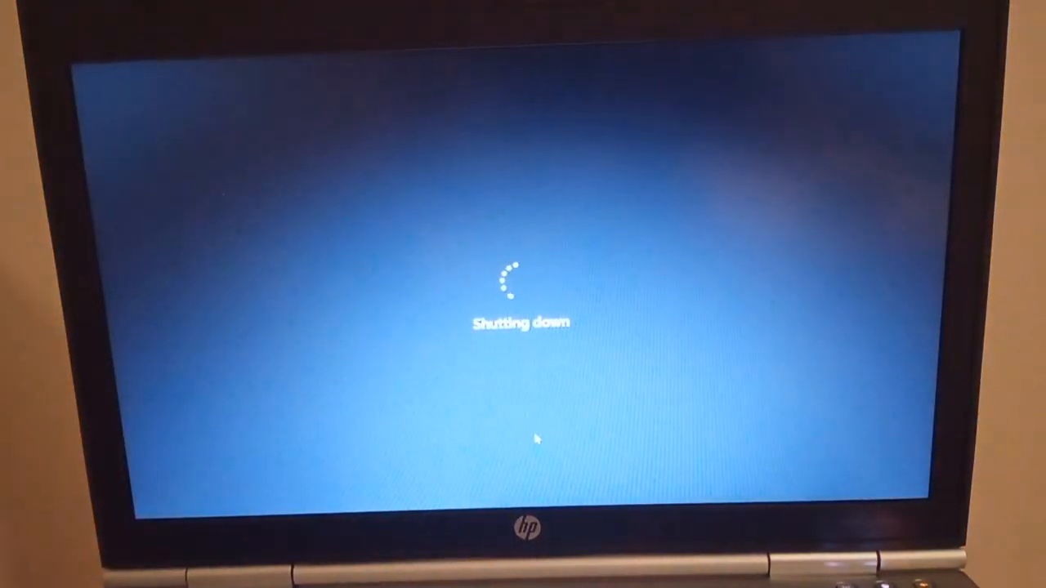